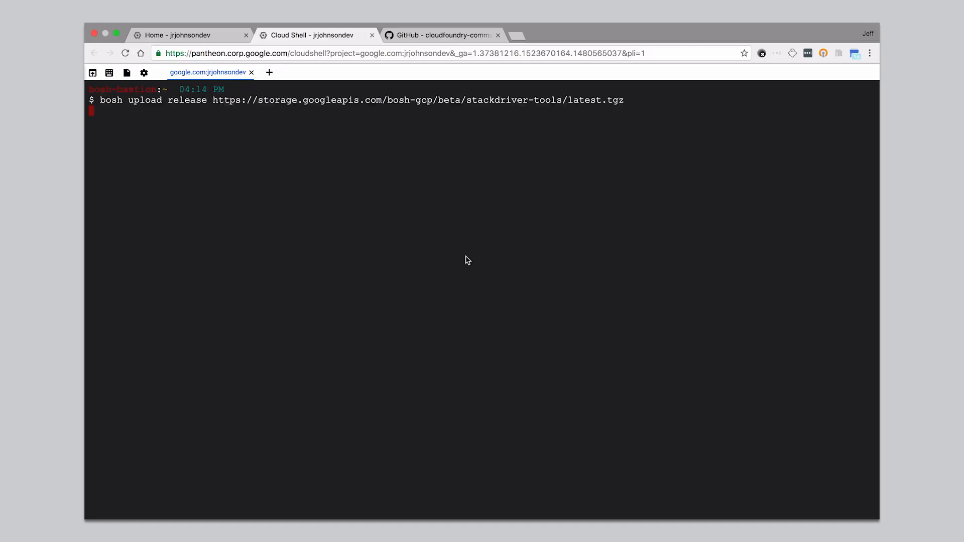
Run the bosh upload of the stackdriver-tools release tarball.
key("Return")
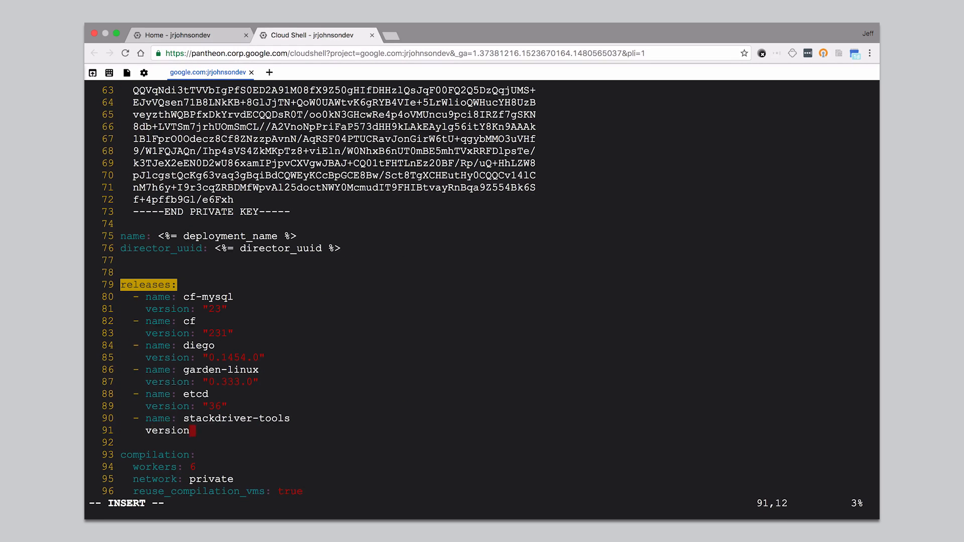
Scroll the manifest adding google-fluentd and stackdriver-agent templates to each instance group.
scroll("down", 3)
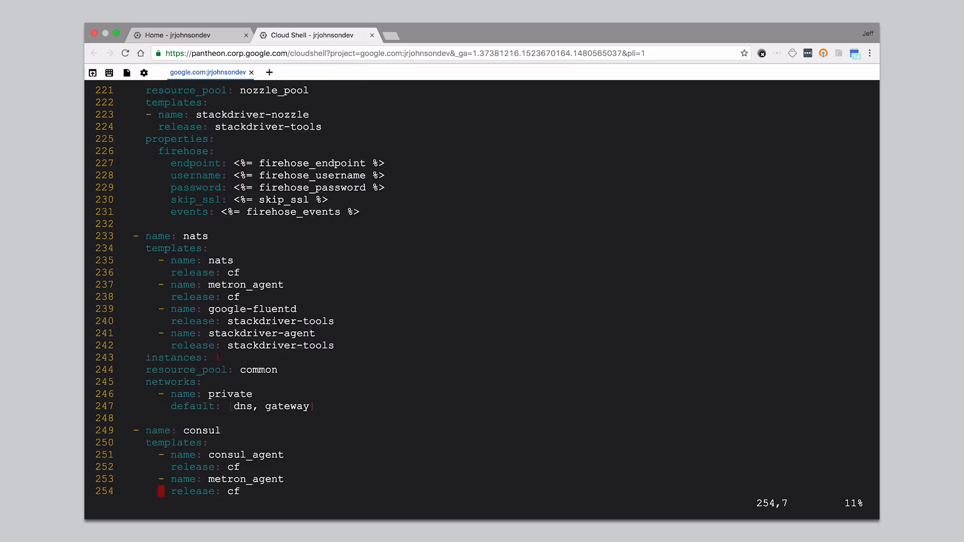
scroll("down", 3)
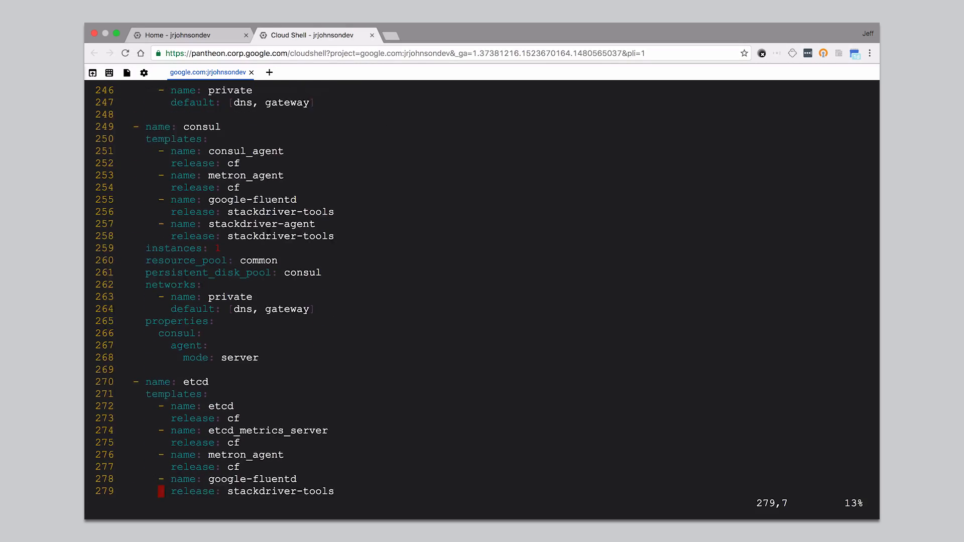
scroll("down", 3)
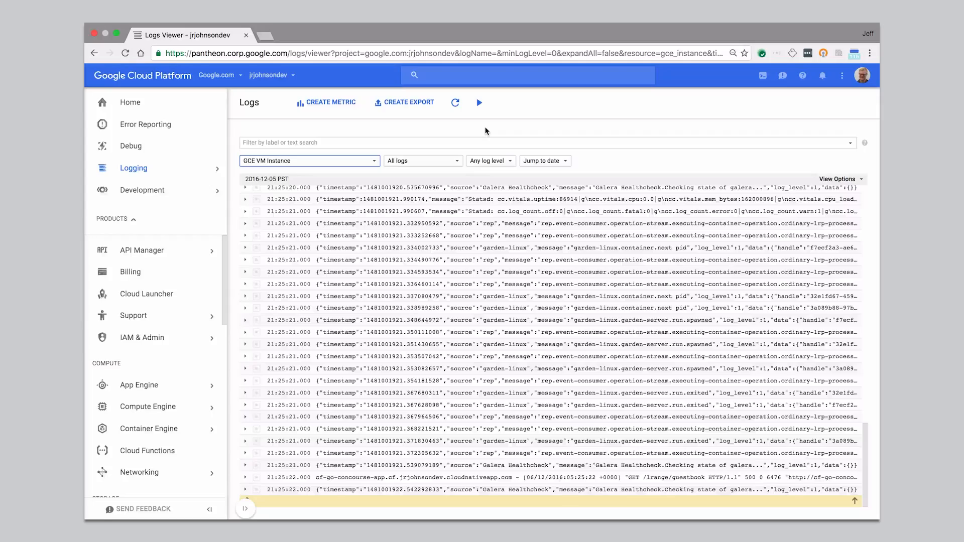
Stream VM logs live, expand a uaa entry's labels and filter on its job value.
left_click(479, 101)
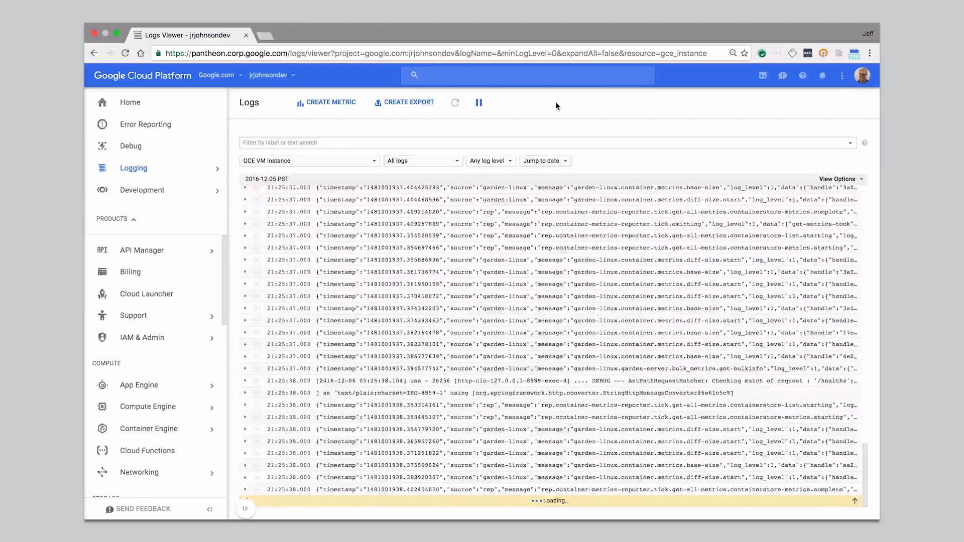
scroll("down", 3)
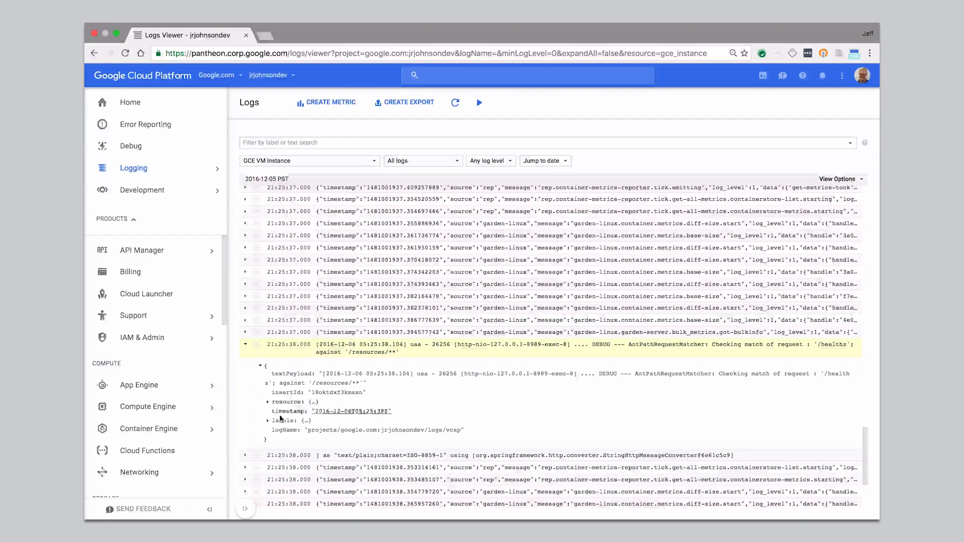
left_click(267, 420)
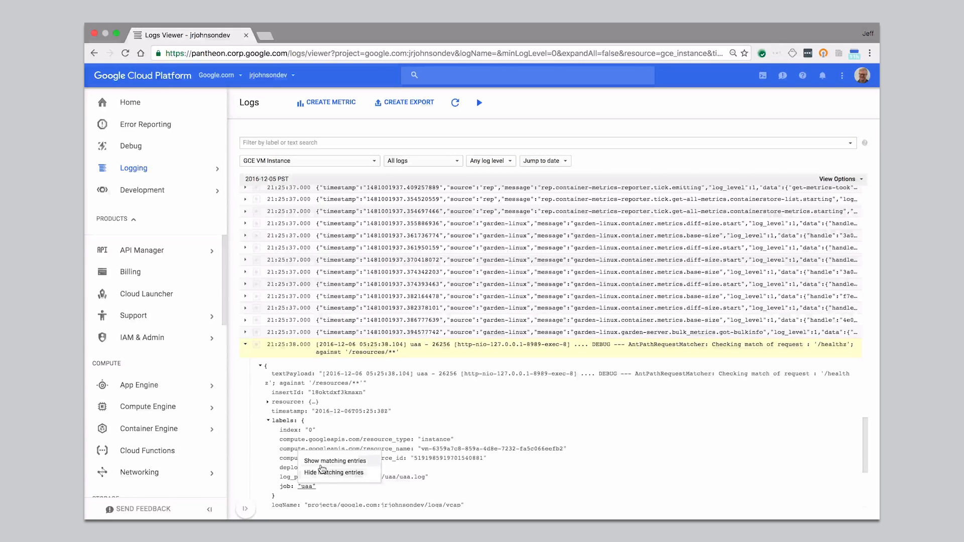
left_click(334, 460)
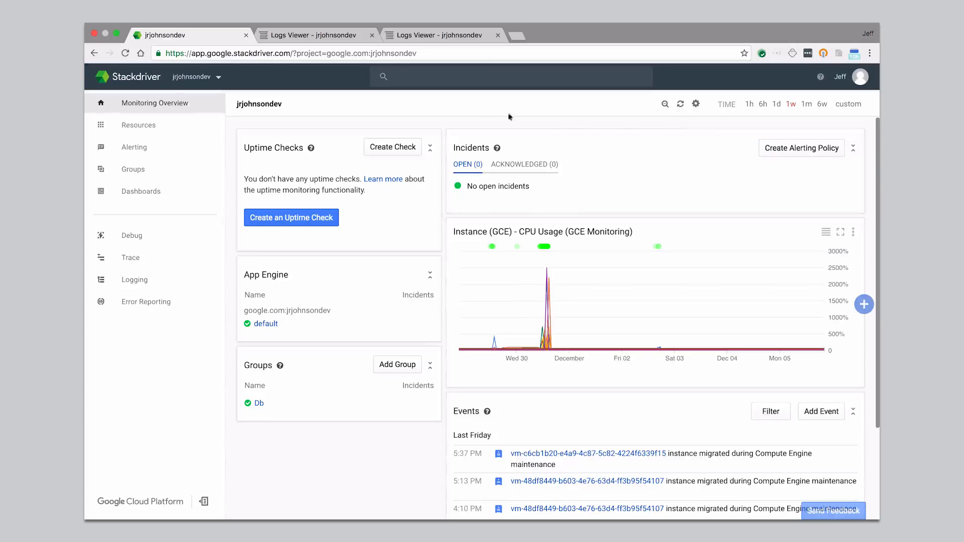
View Resources > Instances, then open the Cloud Foundry - Stackdriver Agents dashboard.
left_click(139, 125)
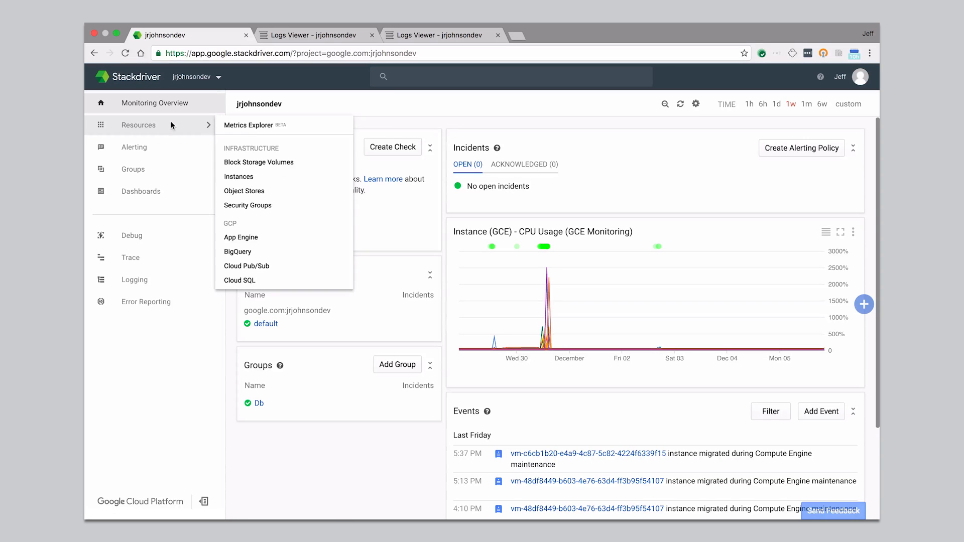
left_click(238, 176)
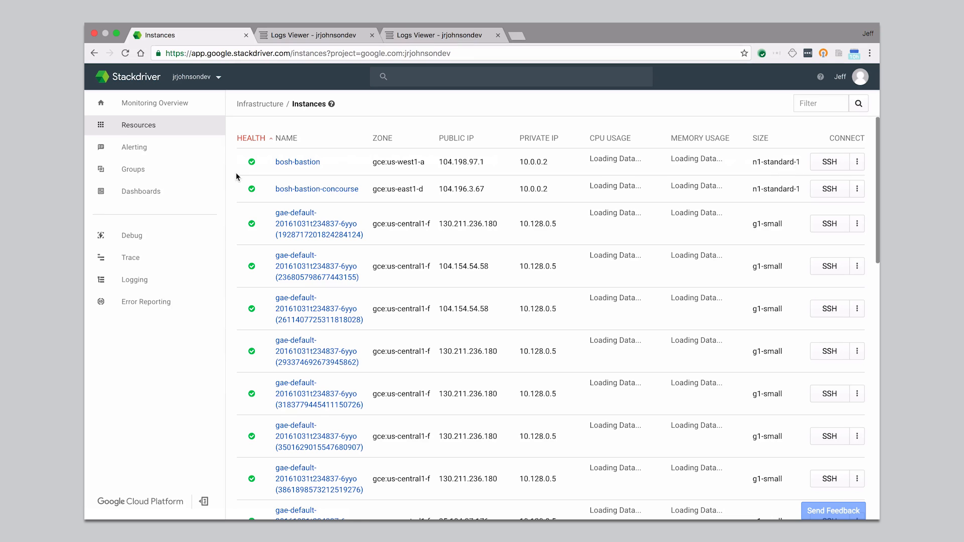
left_click(141, 191)
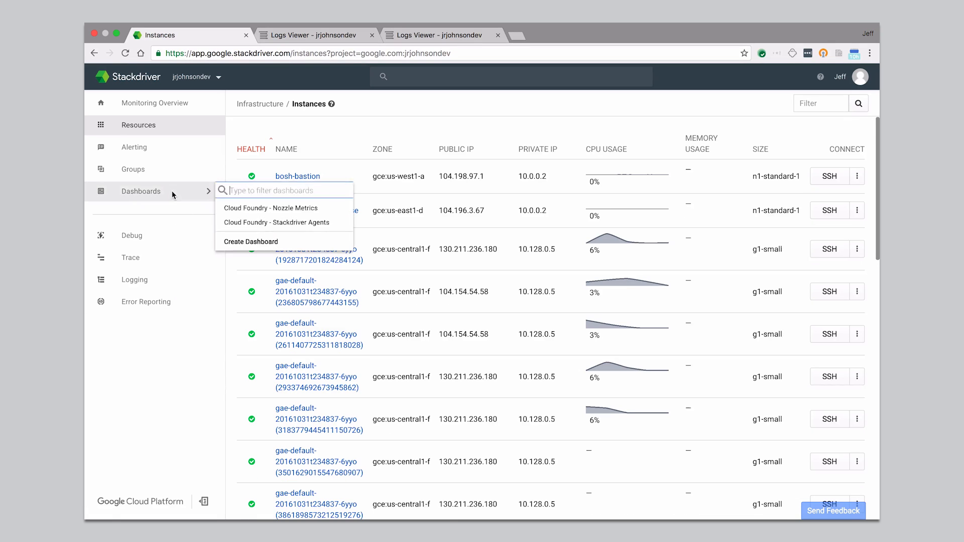
left_click(277, 222)
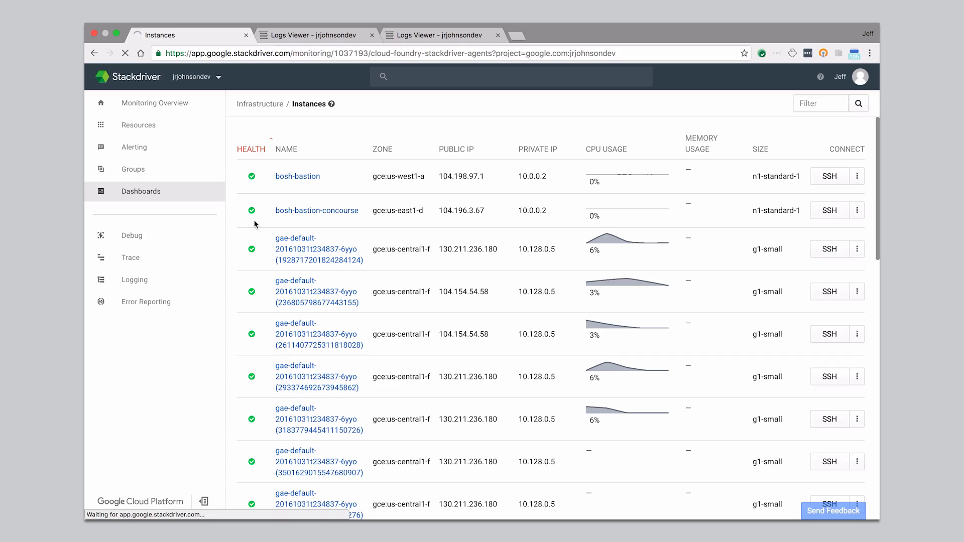
left_click(140, 191)
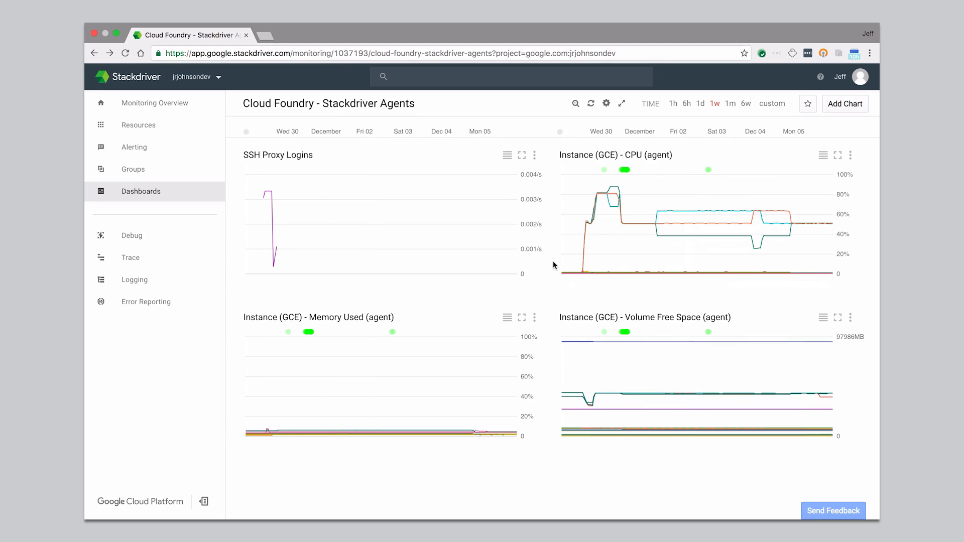
mouse_move(670, 216)
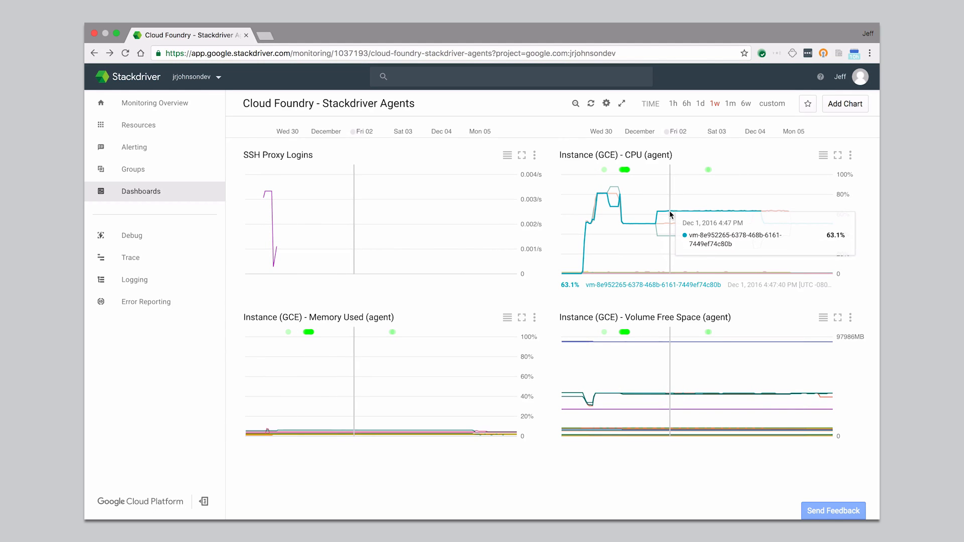
mouse_move(675, 238)
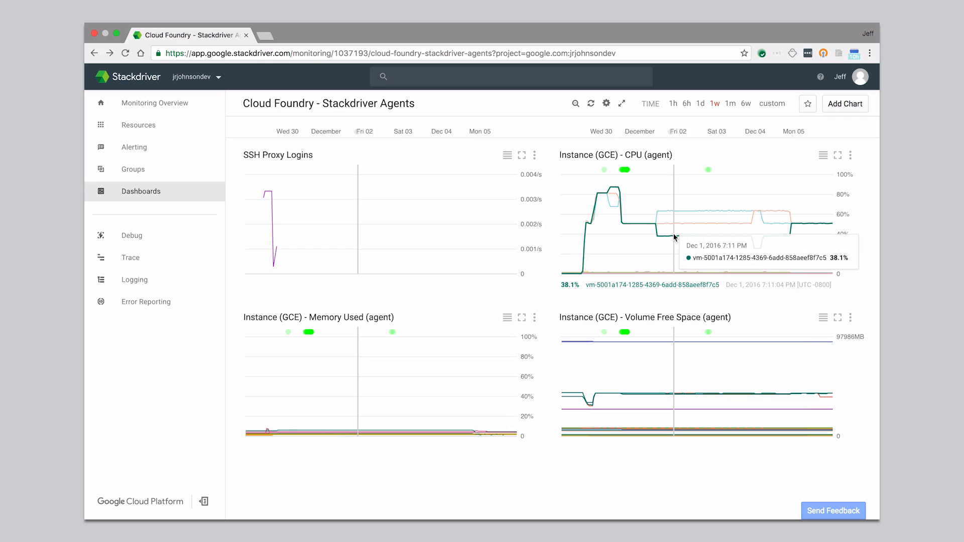
mouse_move(550, 235)
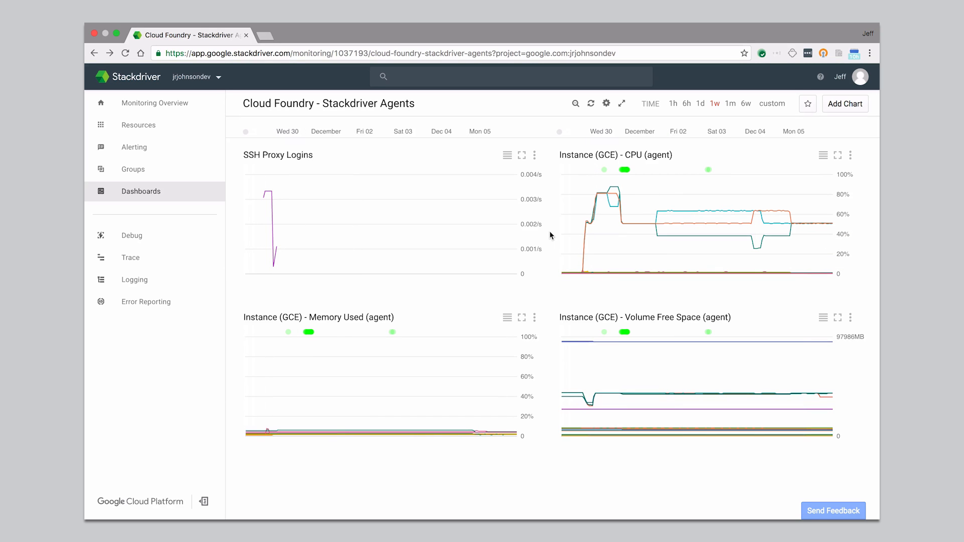
mouse_move(532, 169)
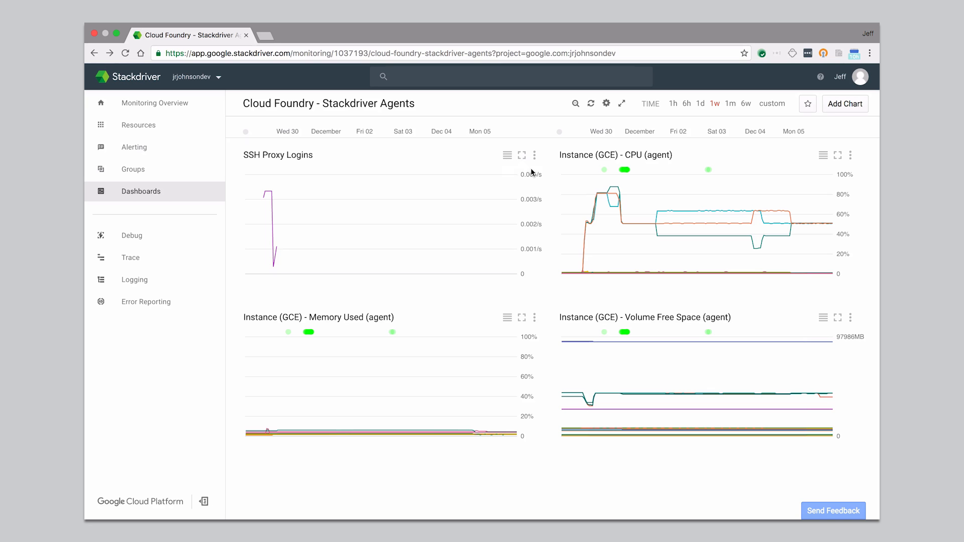
Enlarge the SSH Proxy Logins chart to full screen.
left_click(521, 155)
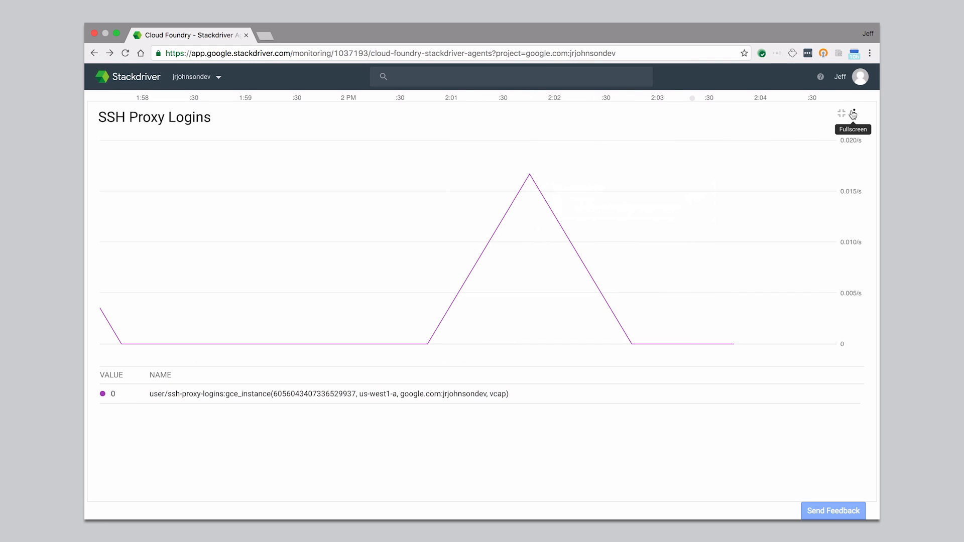
Choose View Logs from the SSH Proxy Logins chart's options menu.
left_click(854, 113)
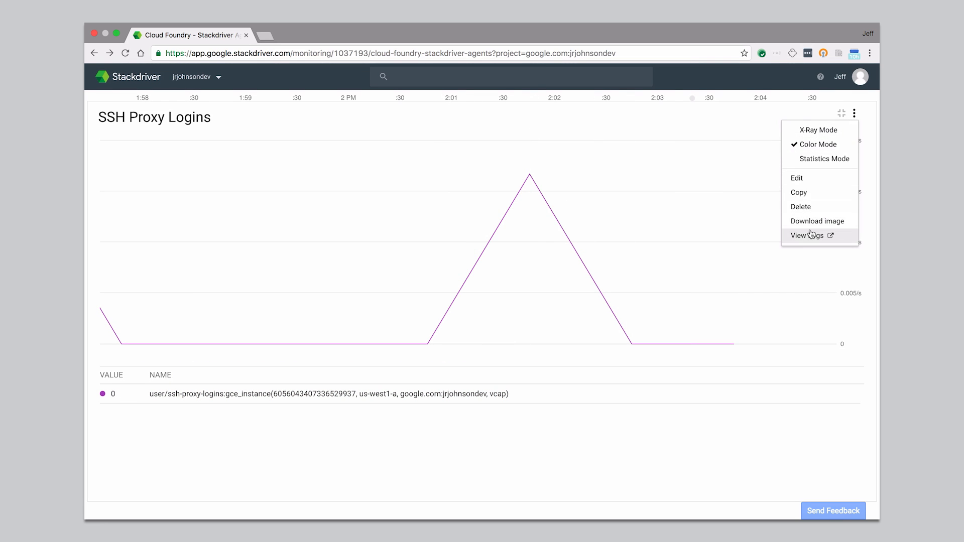
left_click(805, 235)
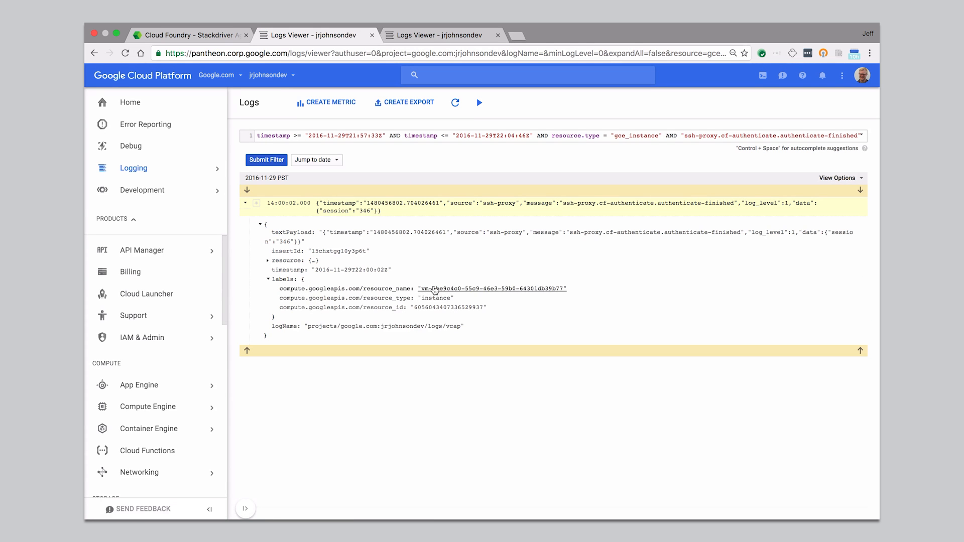
Filter logs by the VM's resource_name instead of ssh-proxy text, then expand a proxy-channels entry.
left_click(490, 288)
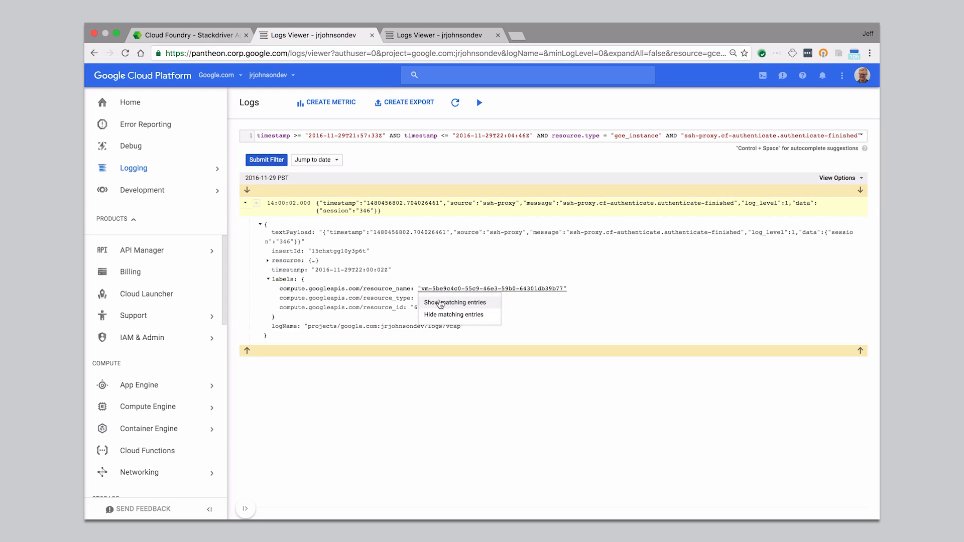
left_click(454, 302)
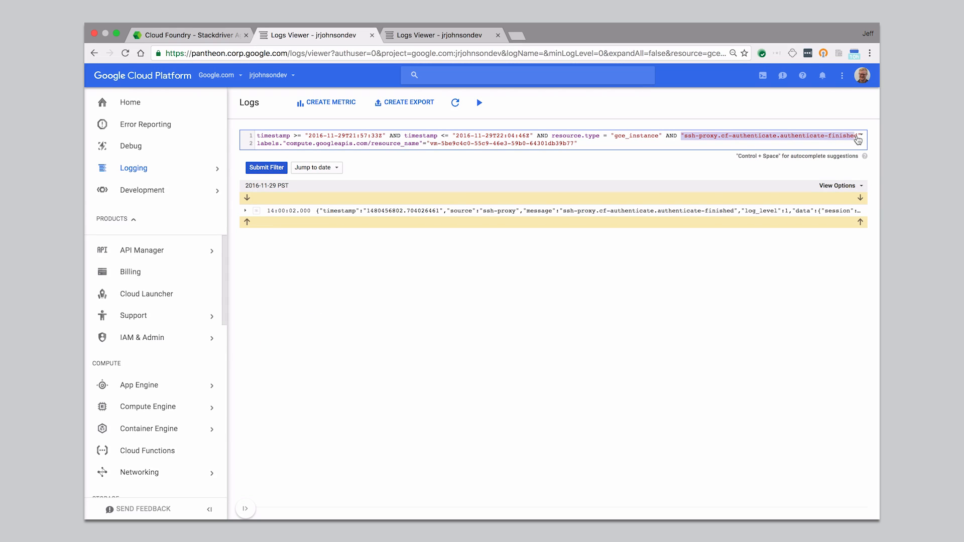
left_click(266, 167)
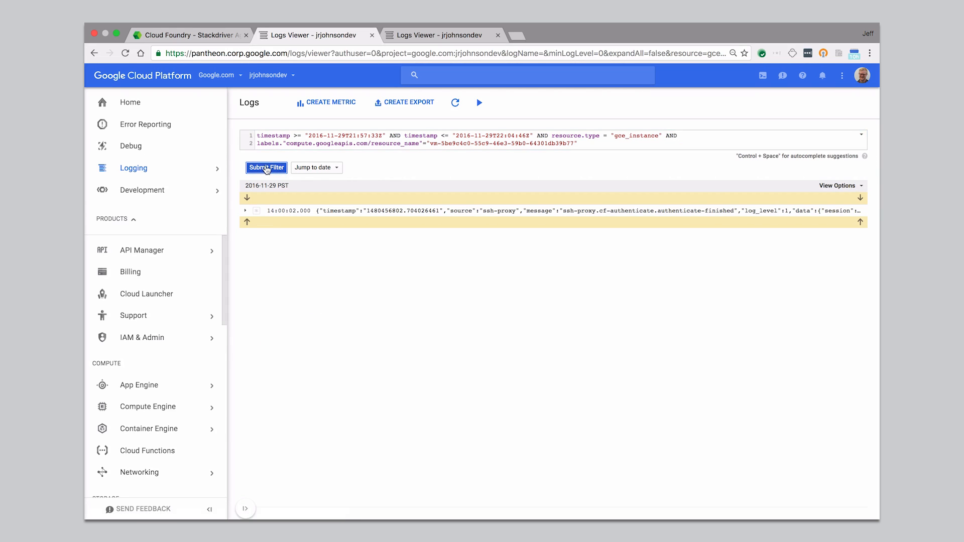
left_click(266, 167)
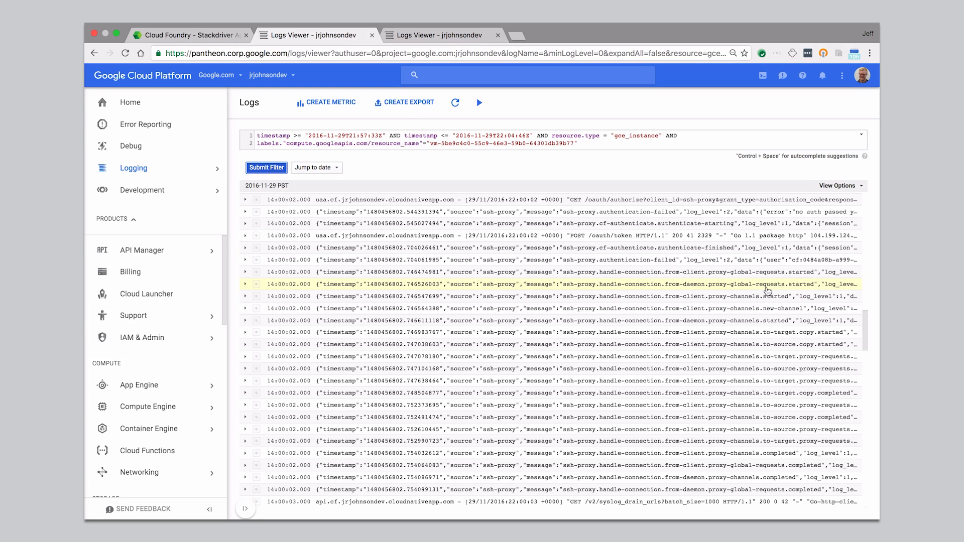
left_click(246, 297)
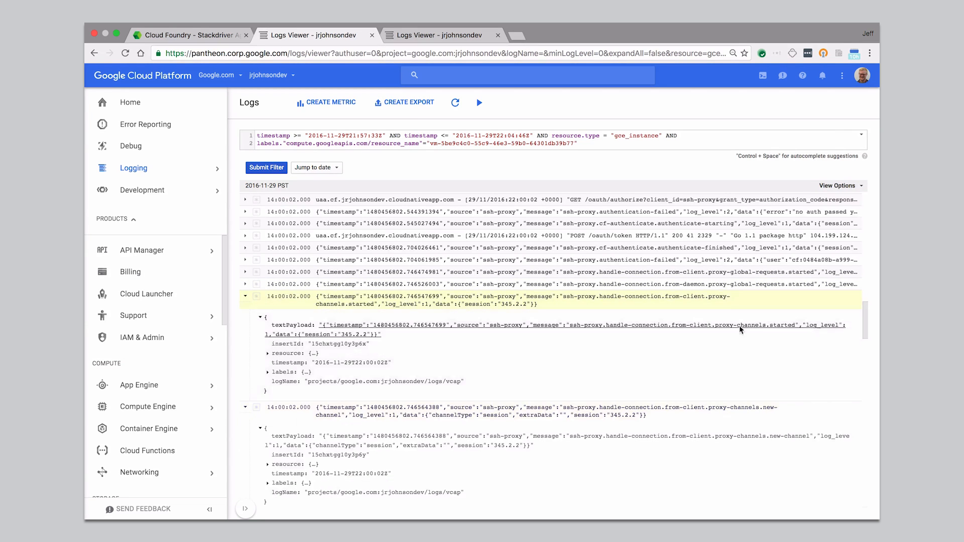